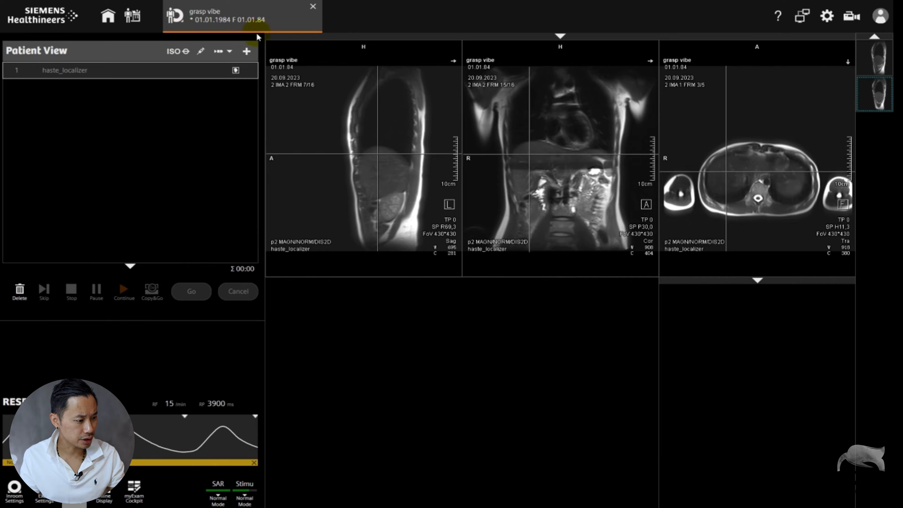
Search the program library for 'grasp' and add GRASP [10] from abdomen > library Assist
click(246, 52)
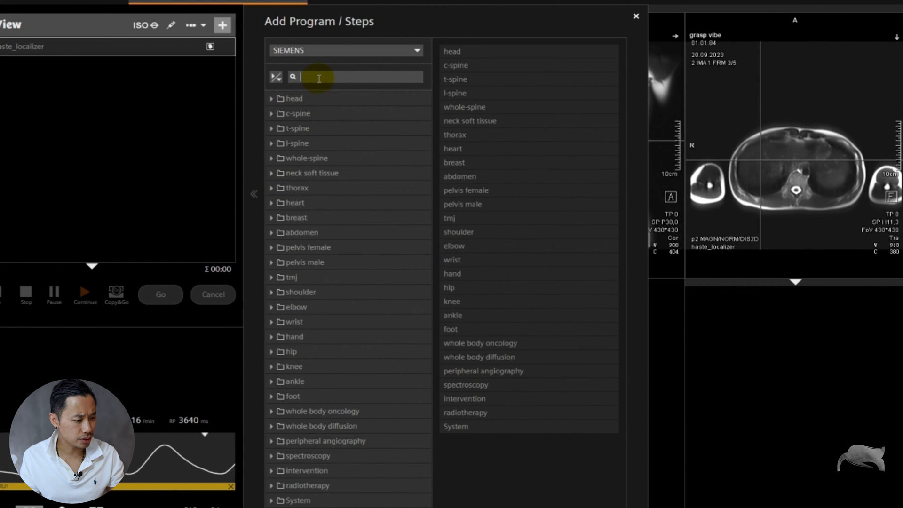
text(grasp)
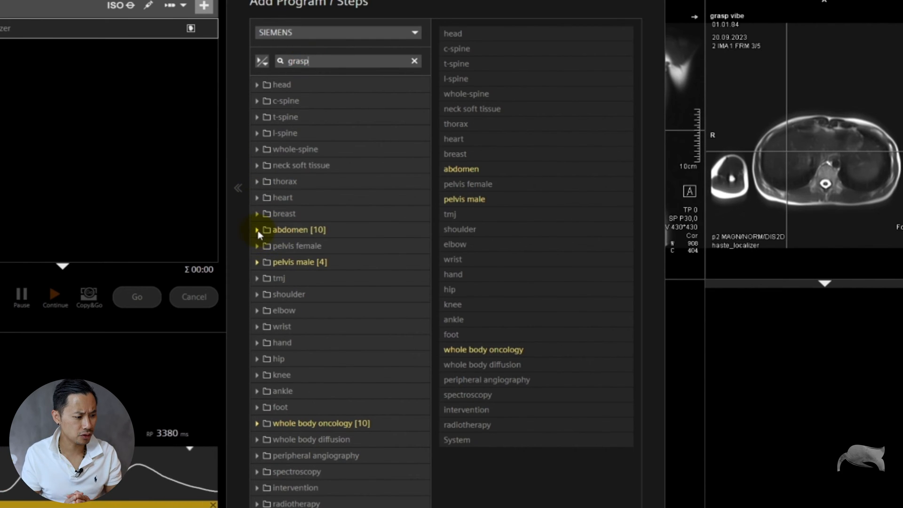
click(259, 229)
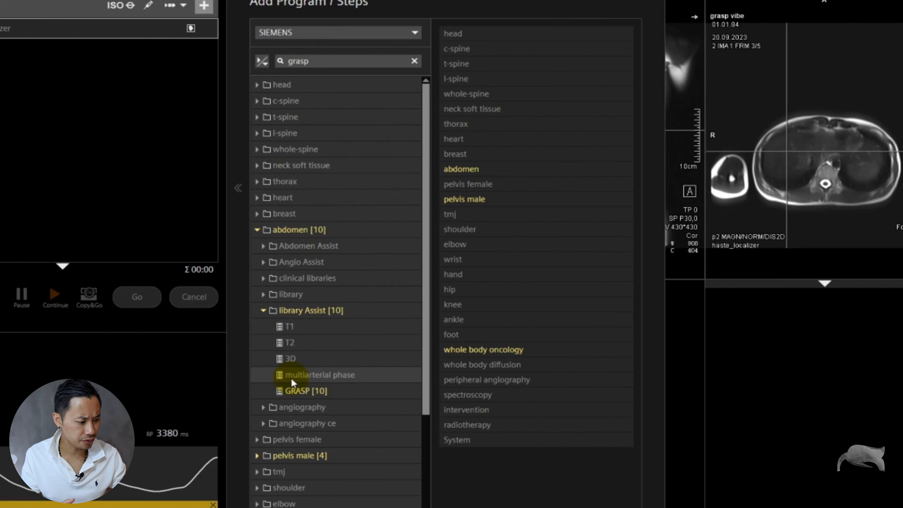
click(306, 390)
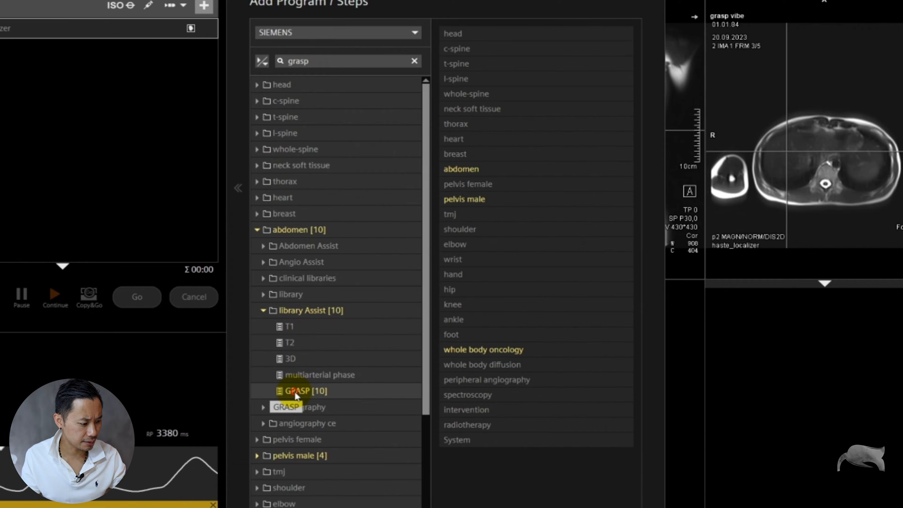
click(306, 390)
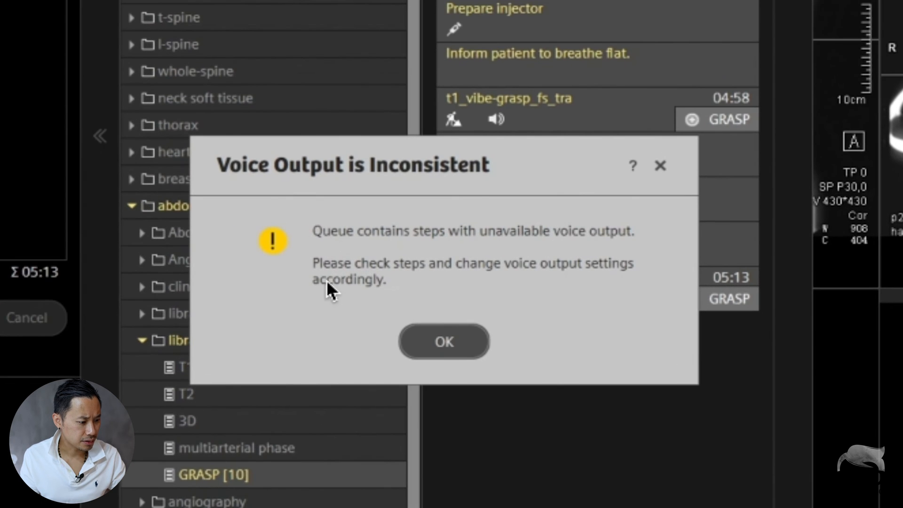
mouse_move(533, 248)
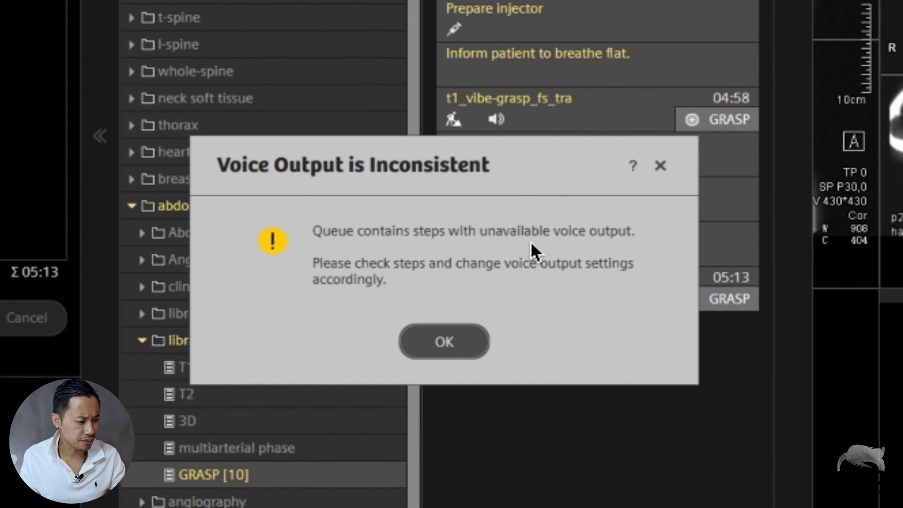
mouse_move(592, 268)
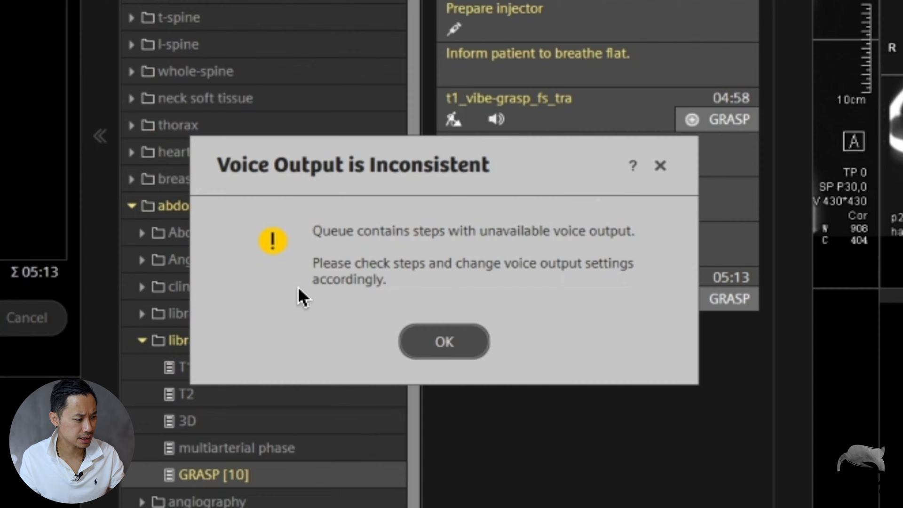
mouse_move(645, 304)
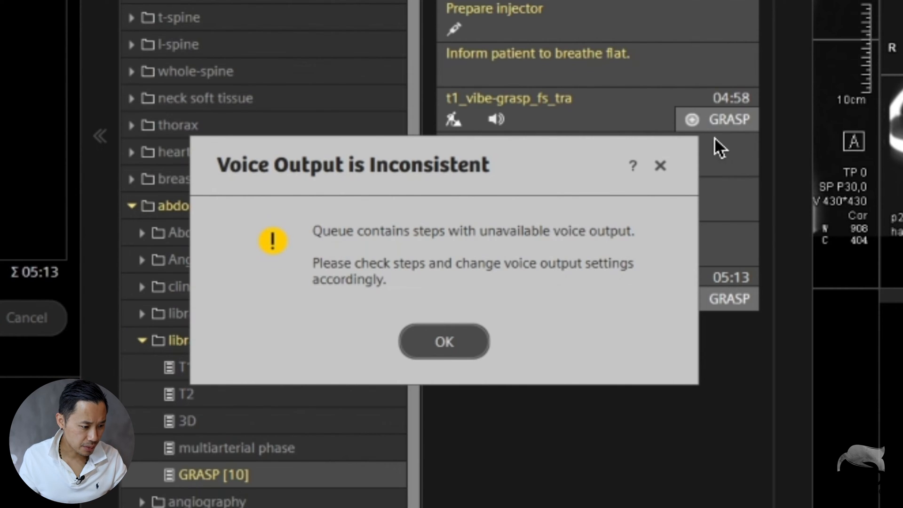
mouse_move(714, 146)
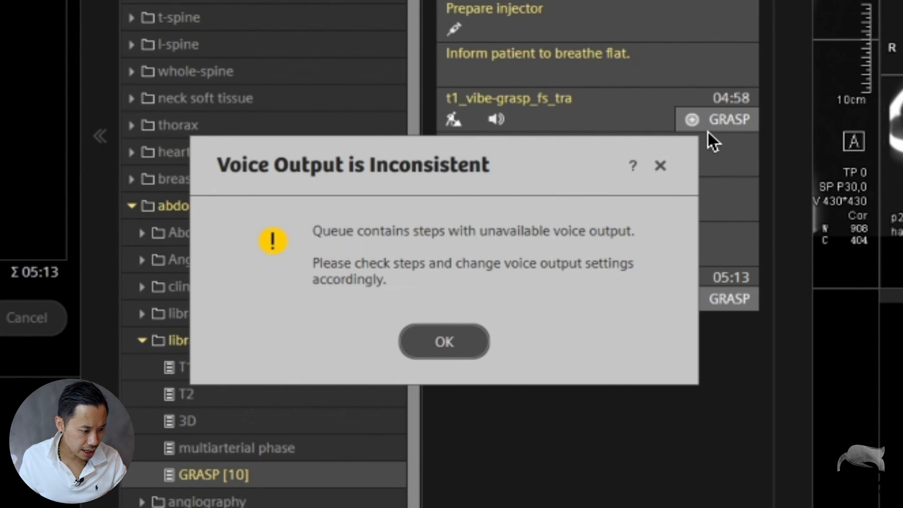
mouse_move(727, 128)
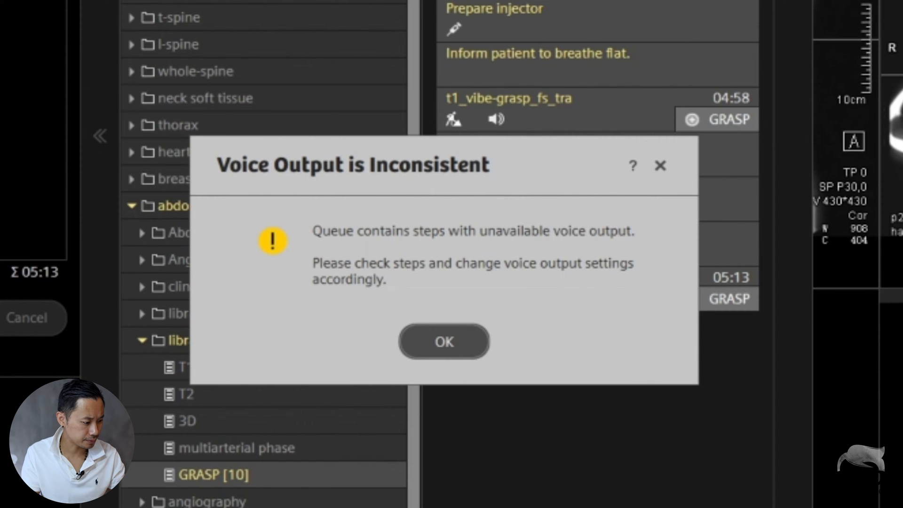
Dismiss the 'Voice Output is Inconsistent' warning with OK
click(443, 341)
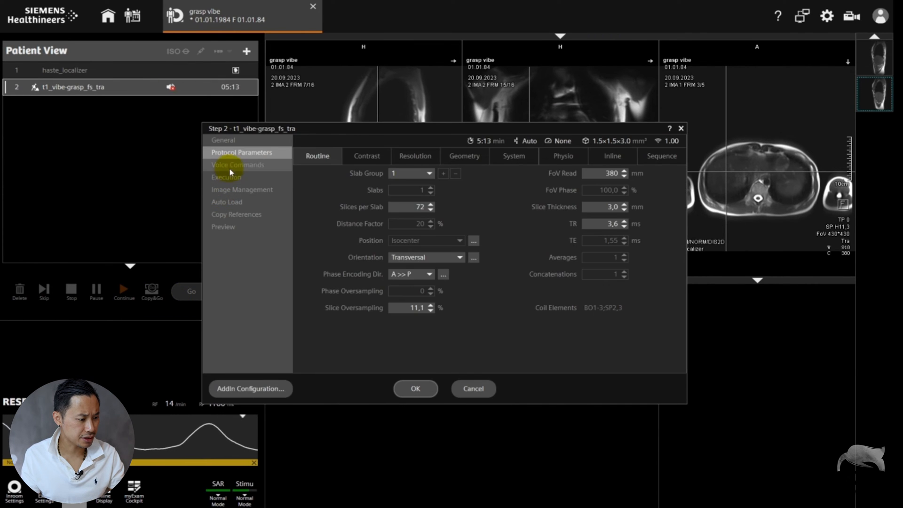
Set the step's Voice Commands to 'No voice commands' and confirm with OK
click(237, 165)
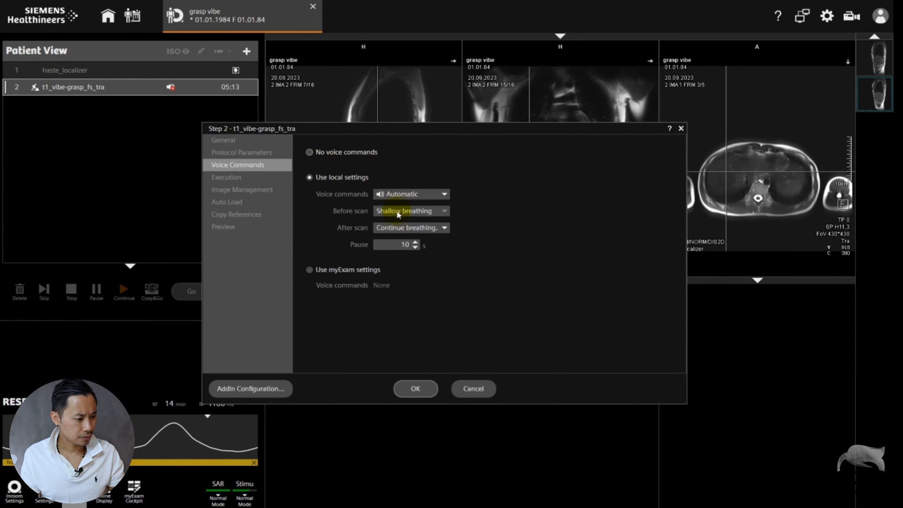
click(310, 152)
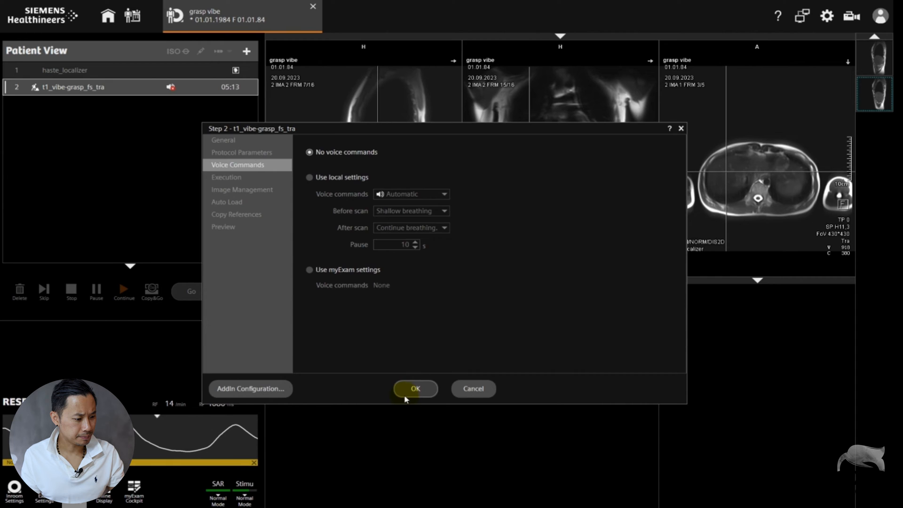
click(415, 388)
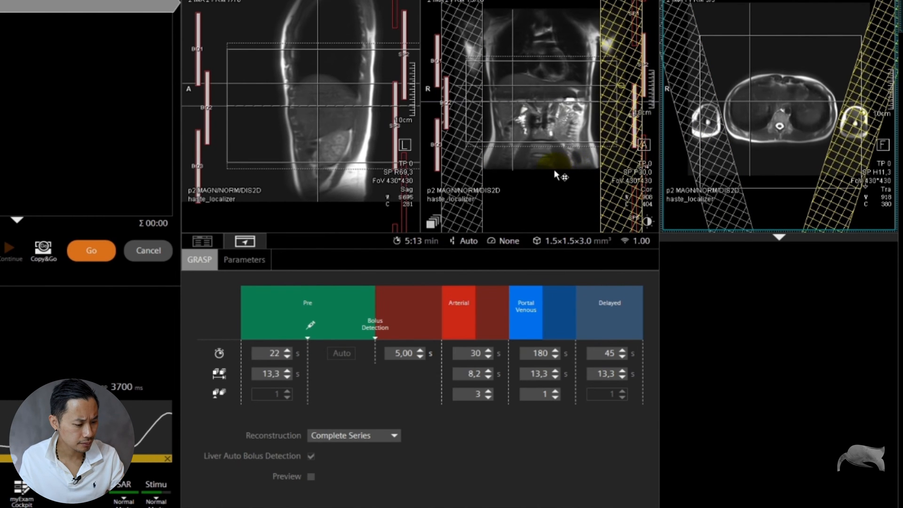
mouse_move(552, 179)
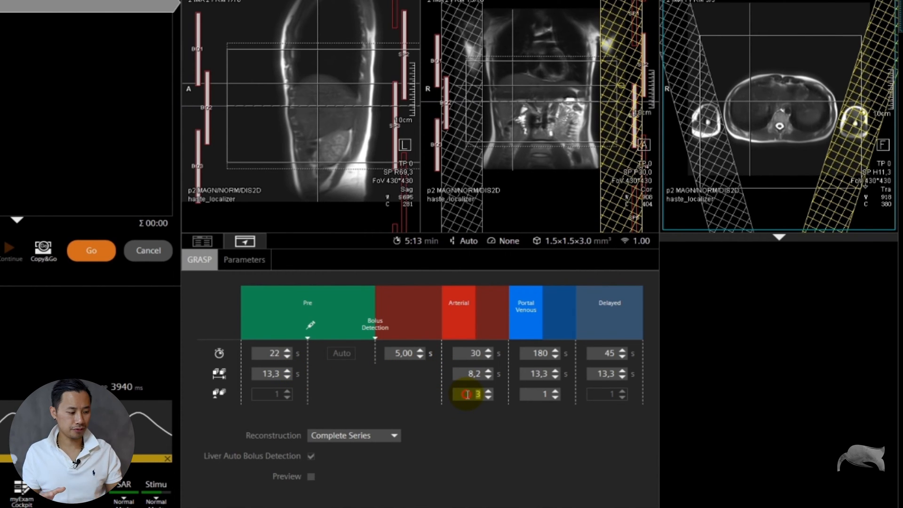
Select a GRASP timing field to show its adjustment slider below the timing table
click(489, 391)
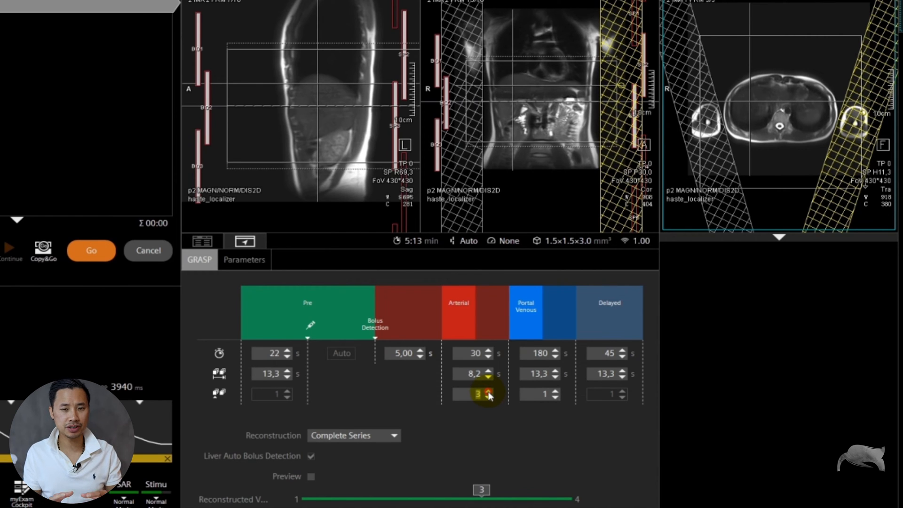
mouse_move(353, 406)
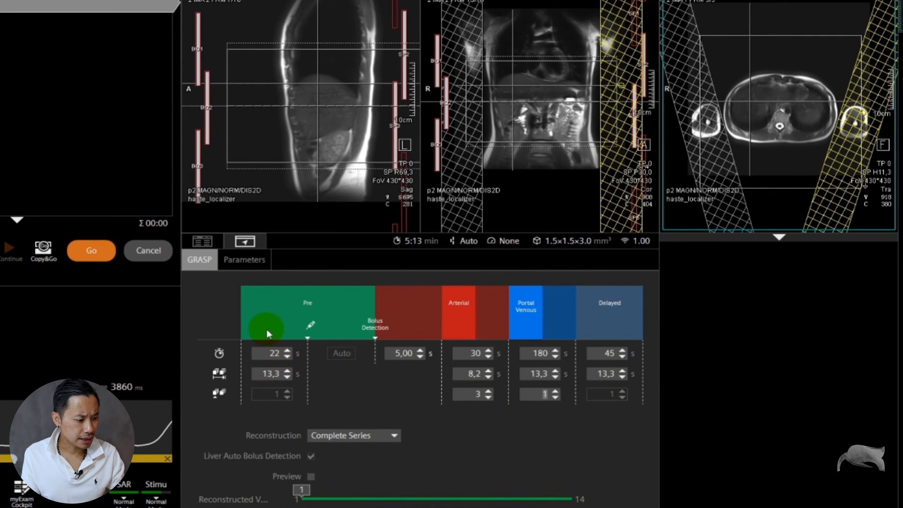
mouse_move(311, 331)
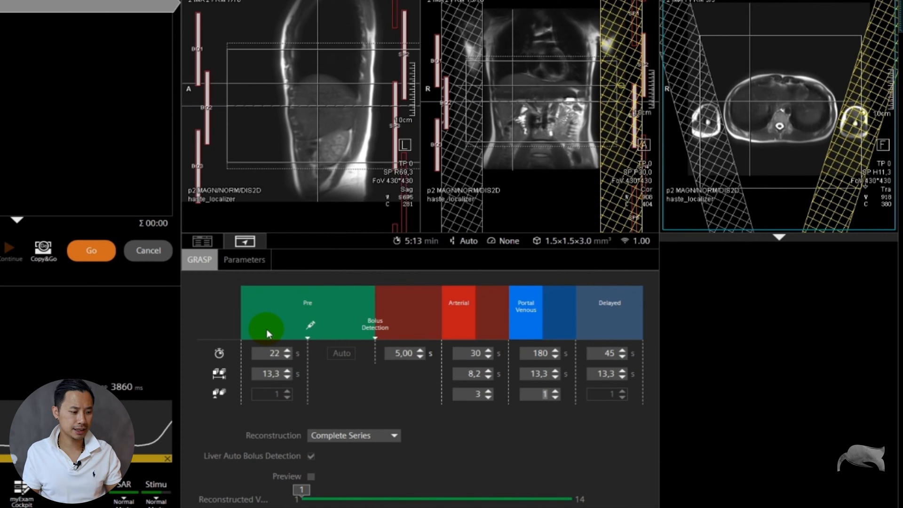
mouse_move(264, 363)
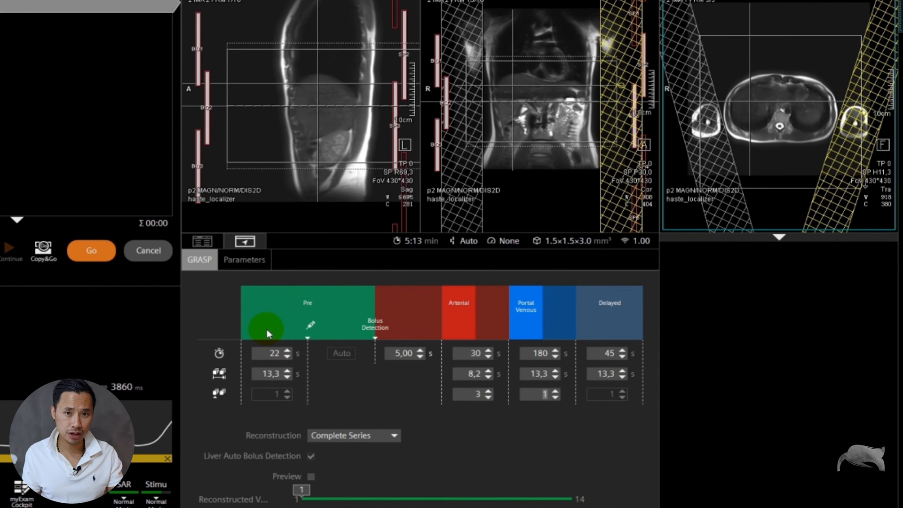
mouse_move(274, 374)
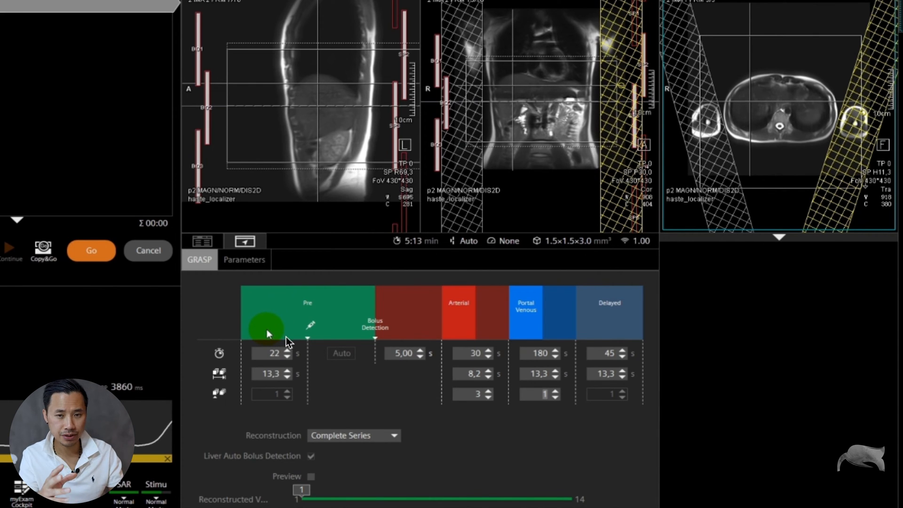
mouse_move(313, 337)
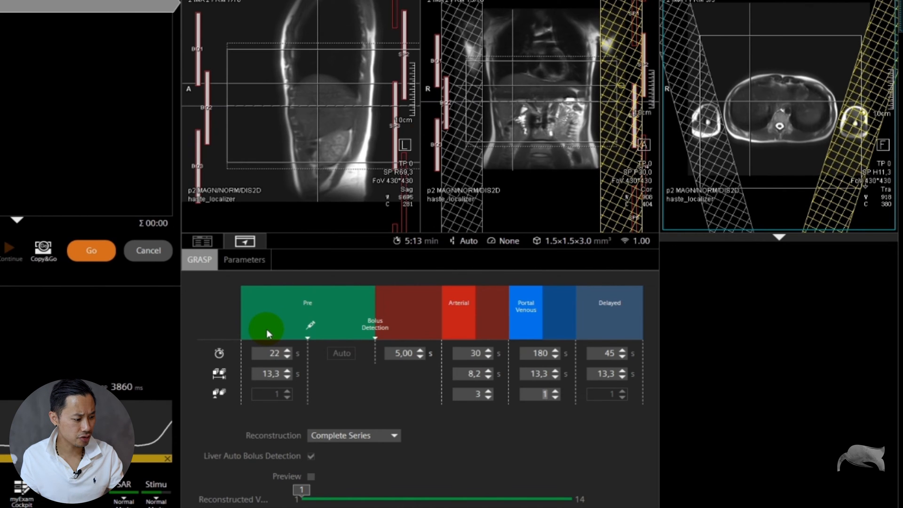
mouse_move(323, 346)
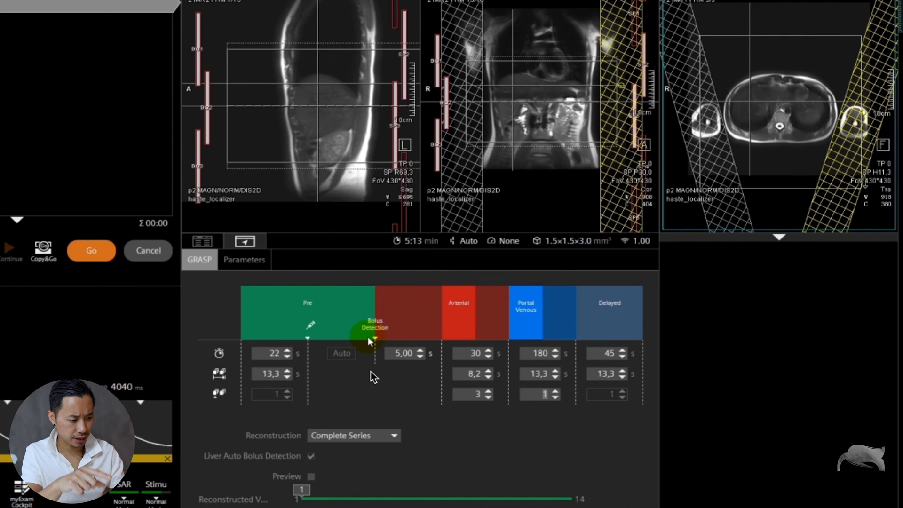
mouse_move(374, 343)
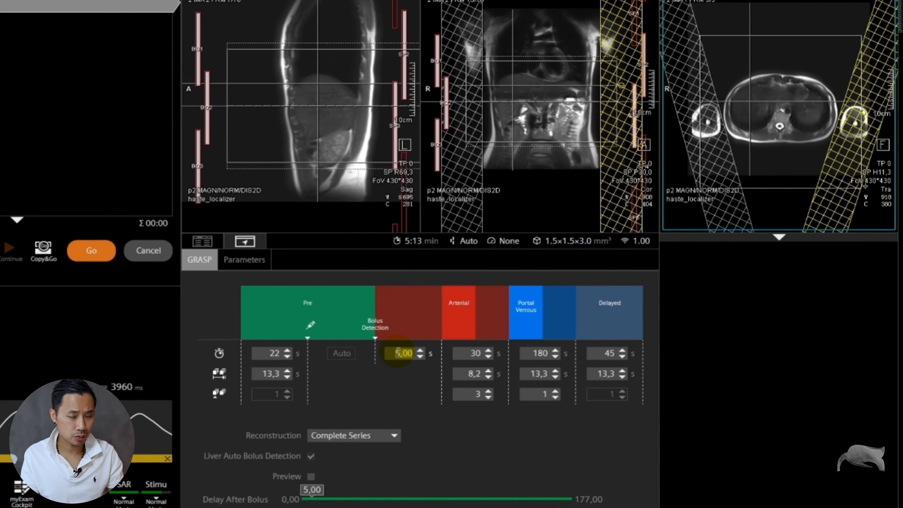
click(473, 353)
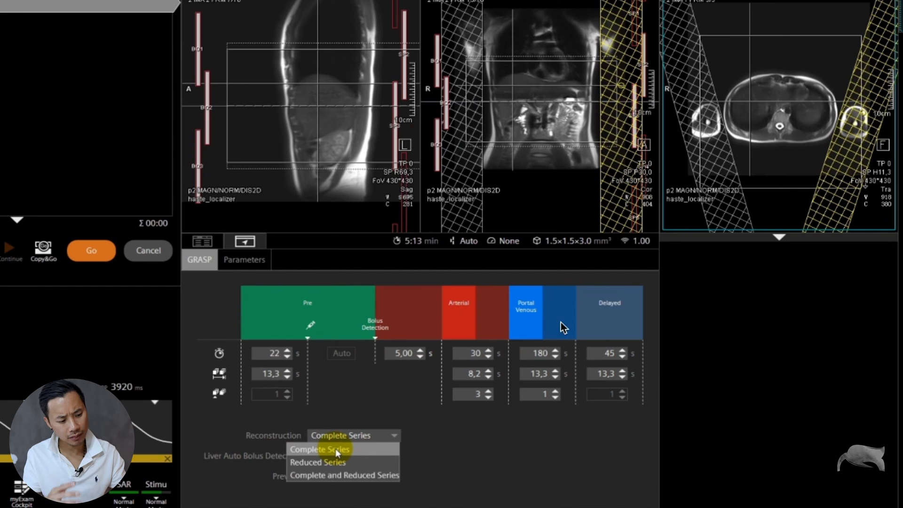
mouse_move(544, 402)
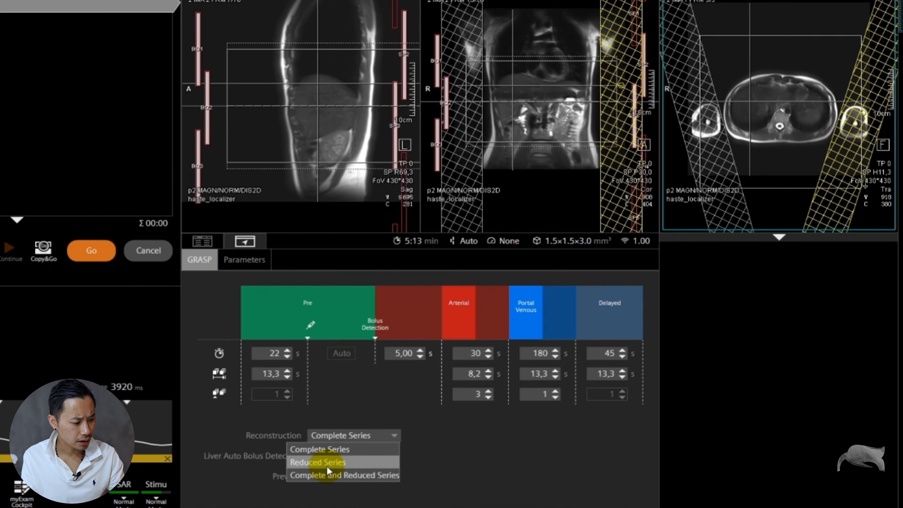
mouse_move(323, 489)
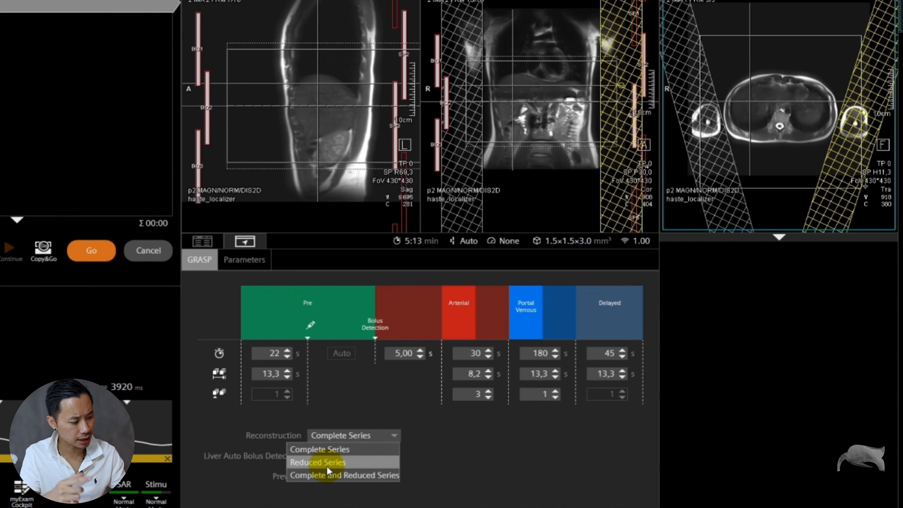
mouse_move(343, 474)
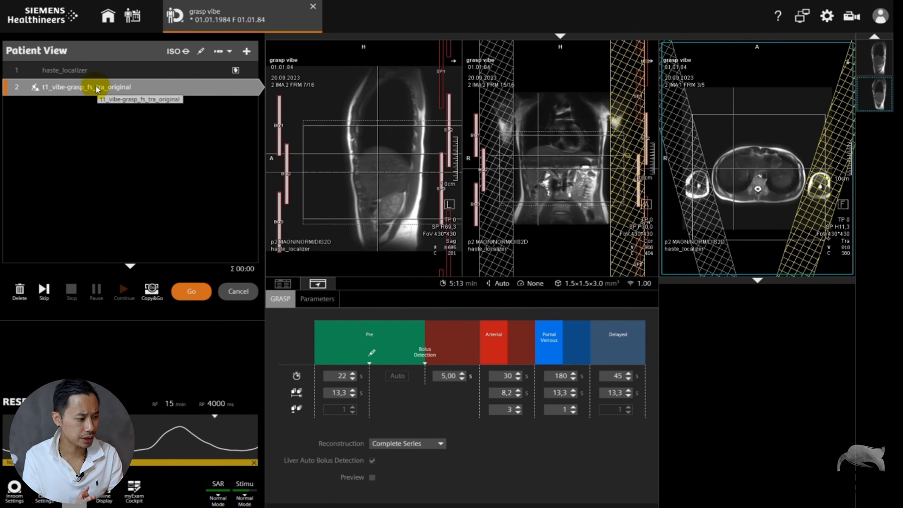
Start the t1_vibe-grasp_fs_tra_original scan, bringing up the inject-contrast countdown
click(191, 291)
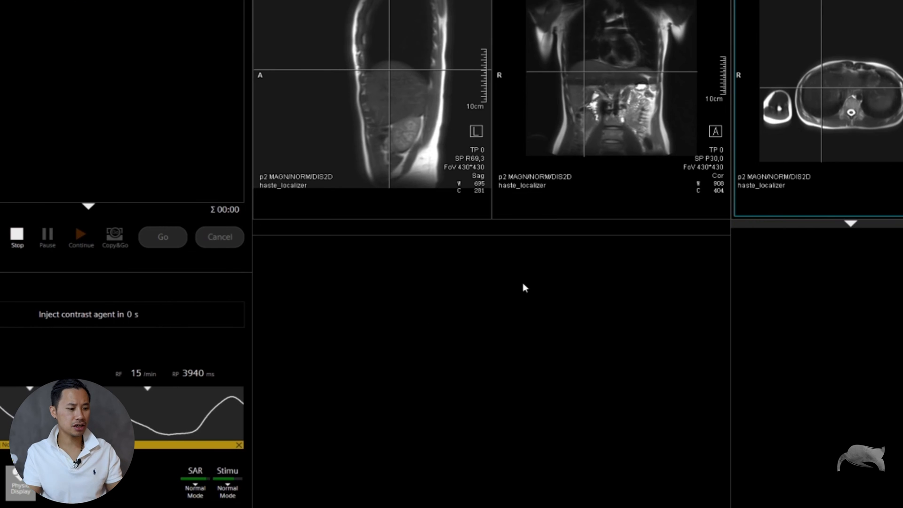
mouse_move(73, 27)
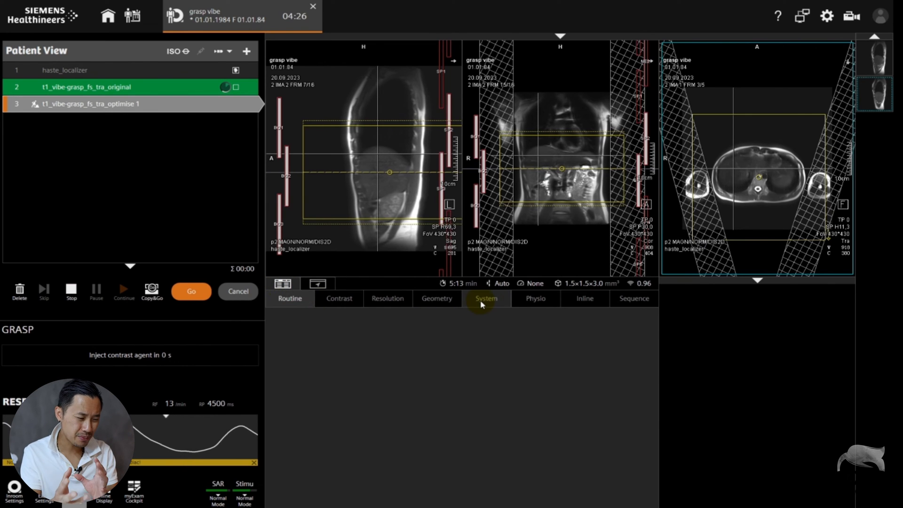
Show the Geometry parameters of the t1_vibe-grasp_fs_tra_optimise 1 step
click(437, 299)
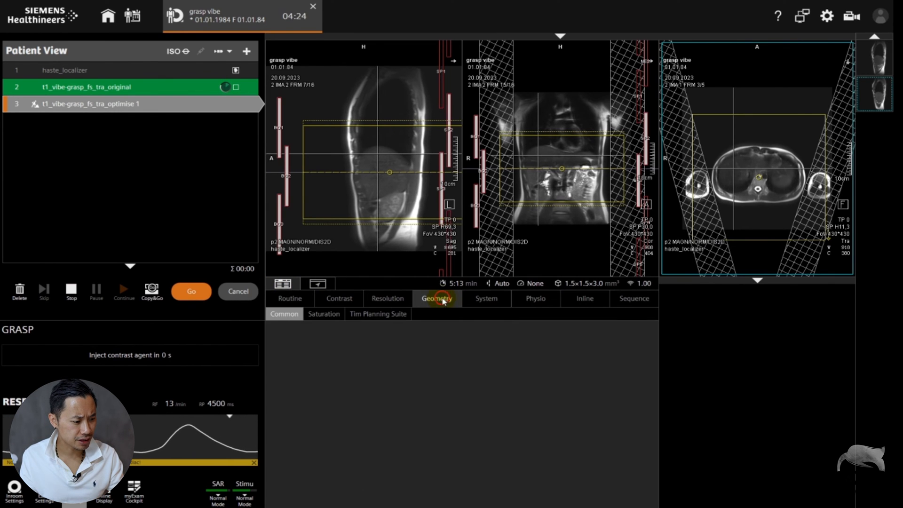
Enable Saturation Regions 1 and 2, then Copy&Go to queue the scan and open its copy
click(323, 313)
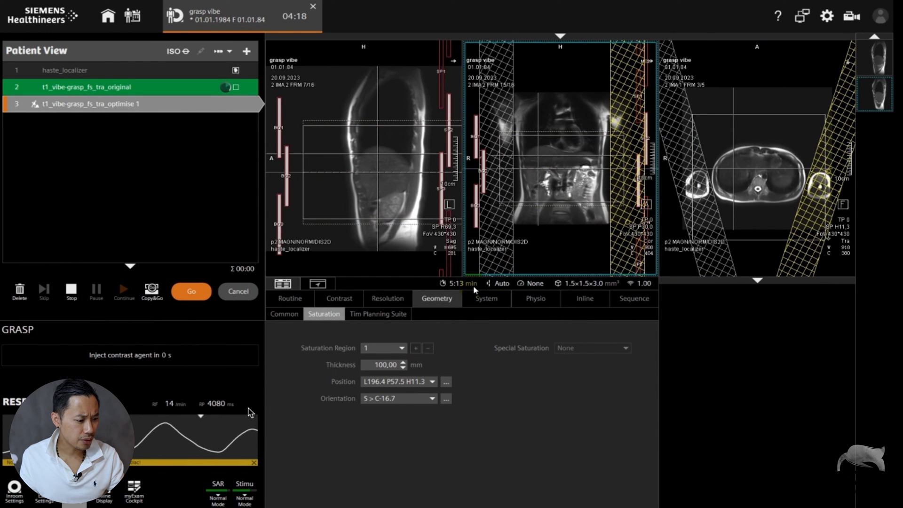
mouse_move(375, 360)
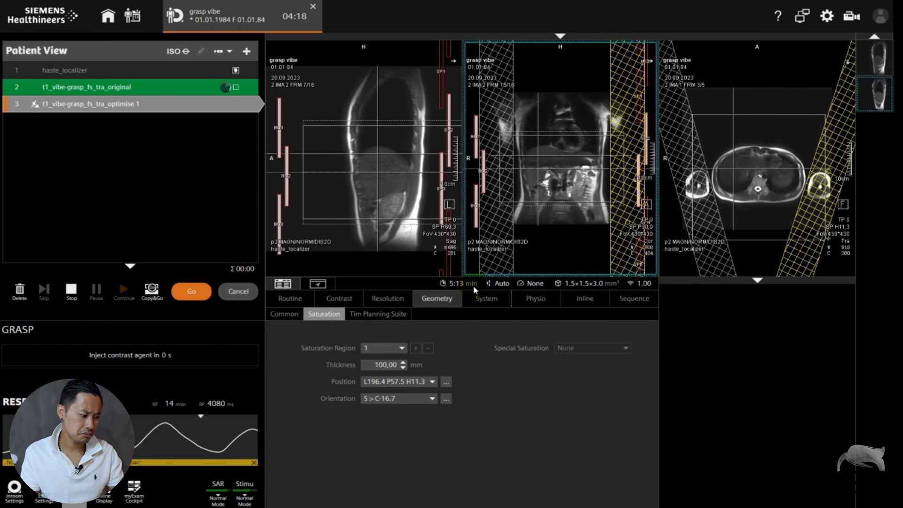
click(401, 348)
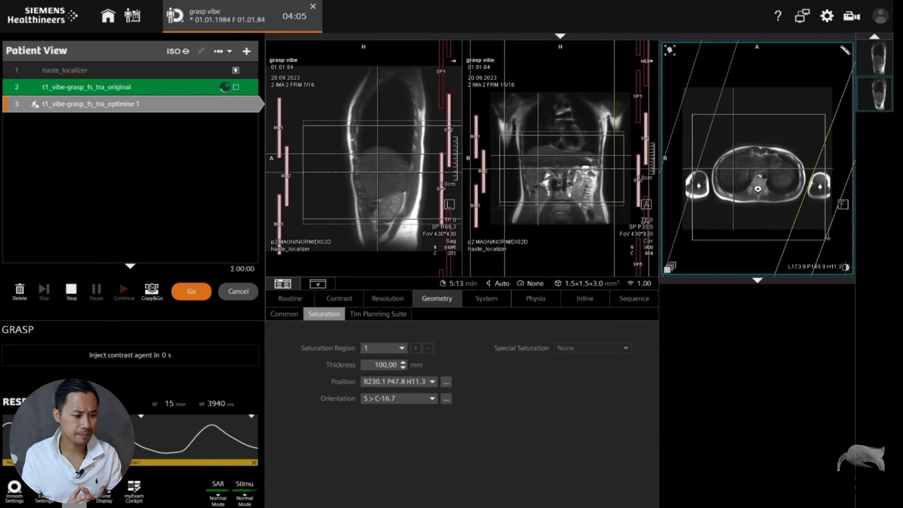
click(416, 347)
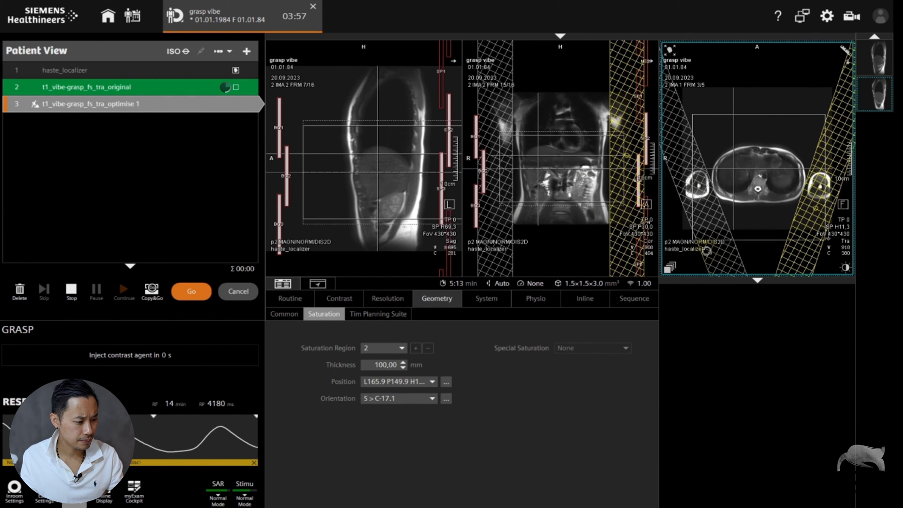
click(383, 347)
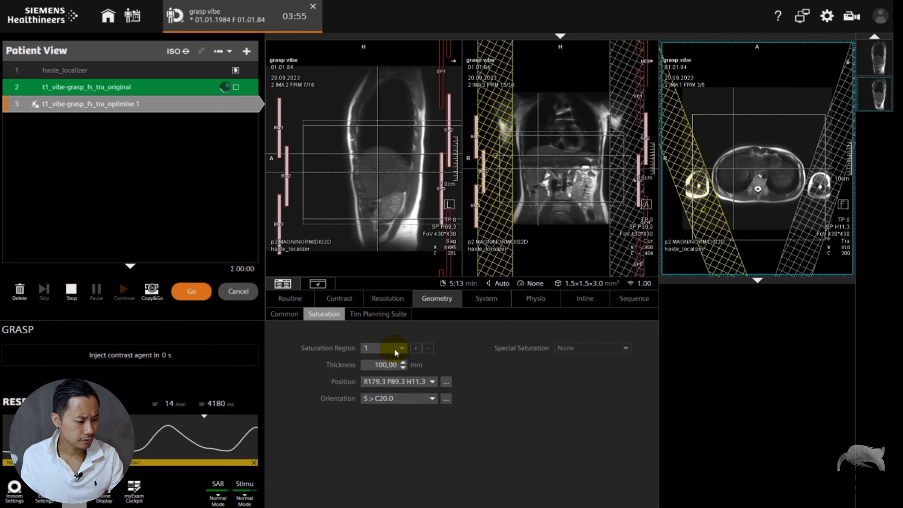
click(416, 347)
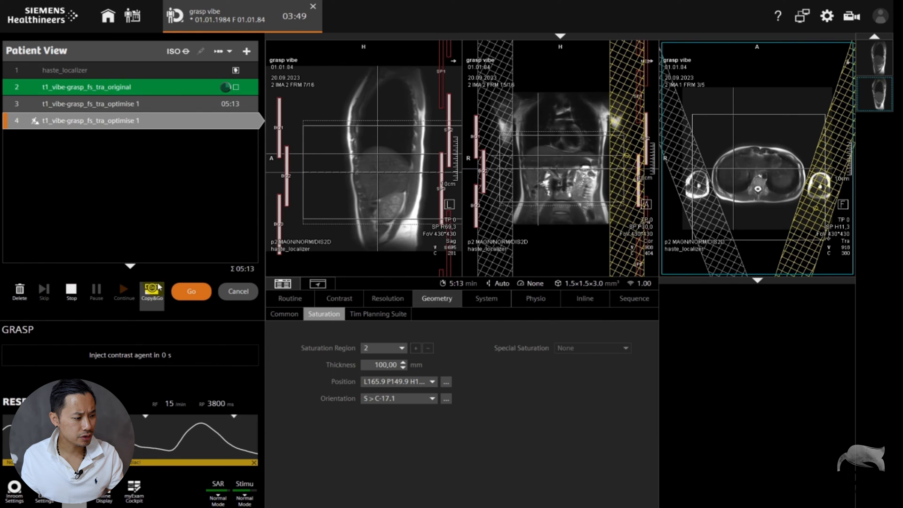
double_click(89, 120)
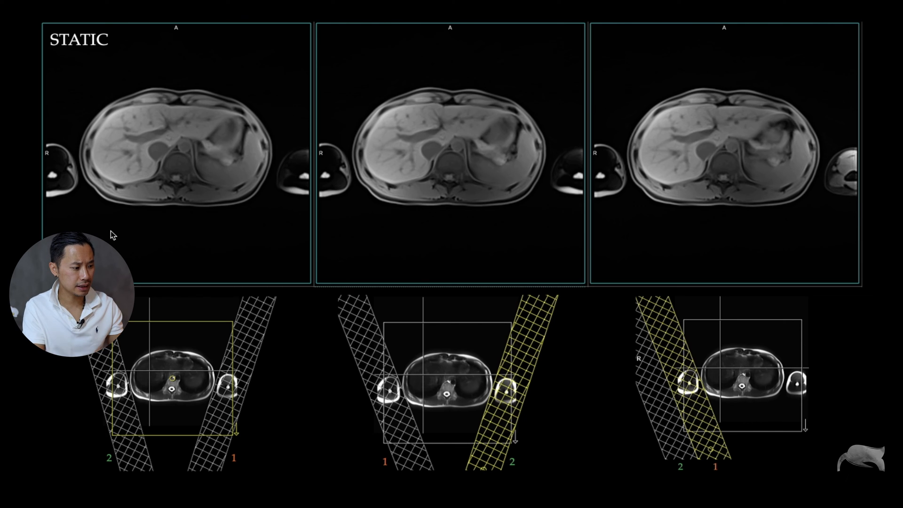
mouse_move(696, 160)
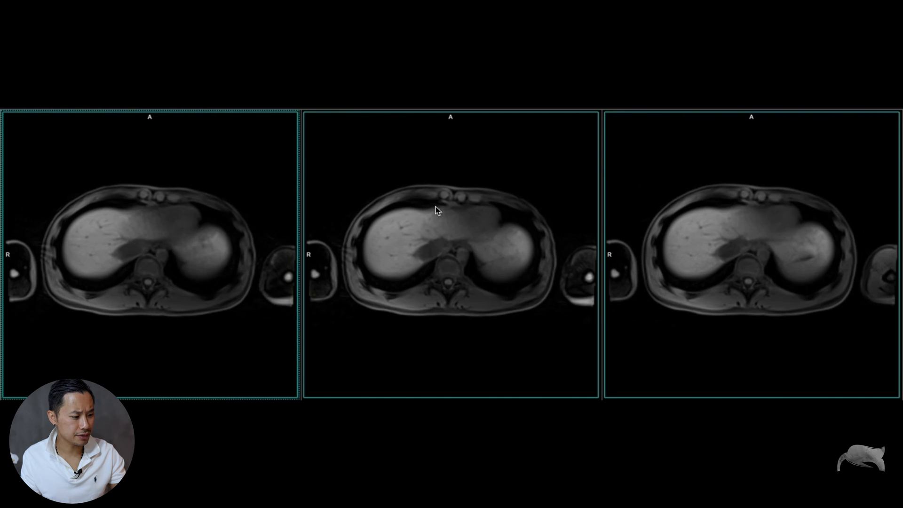
mouse_move(334, 278)
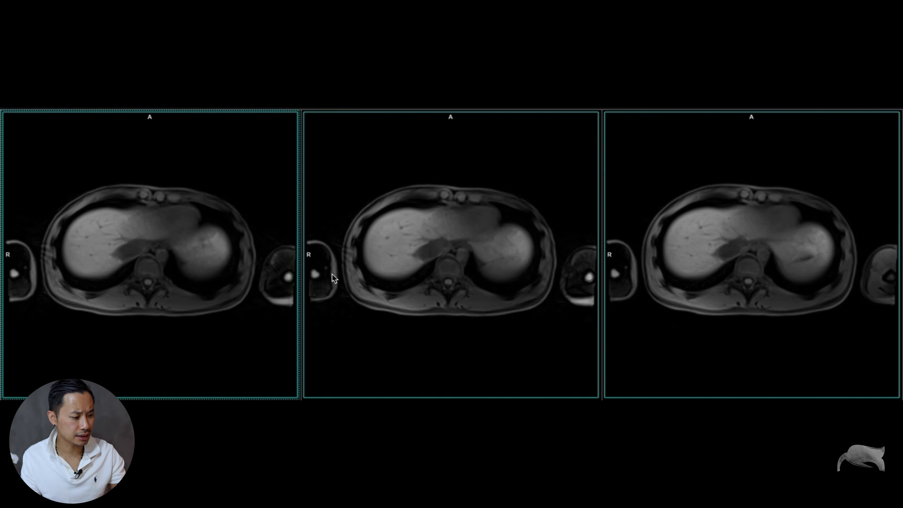
mouse_move(773, 270)
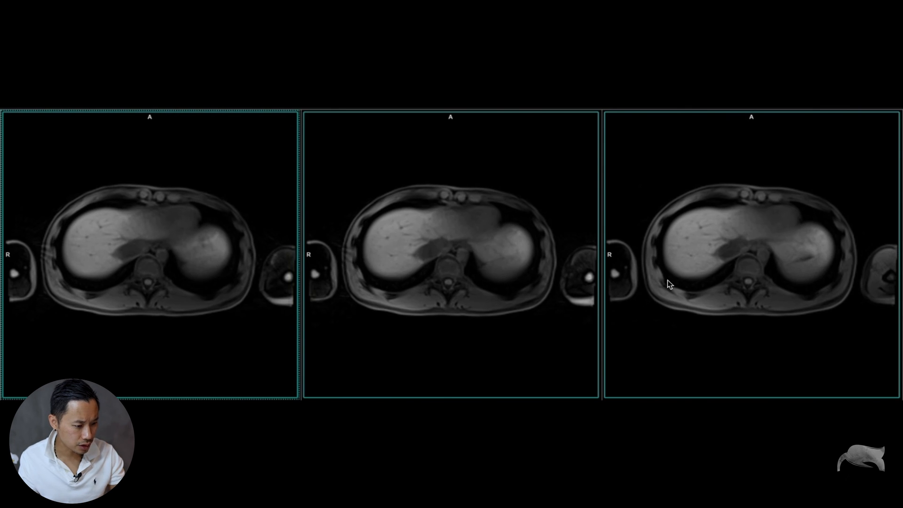
mouse_move(669, 283)
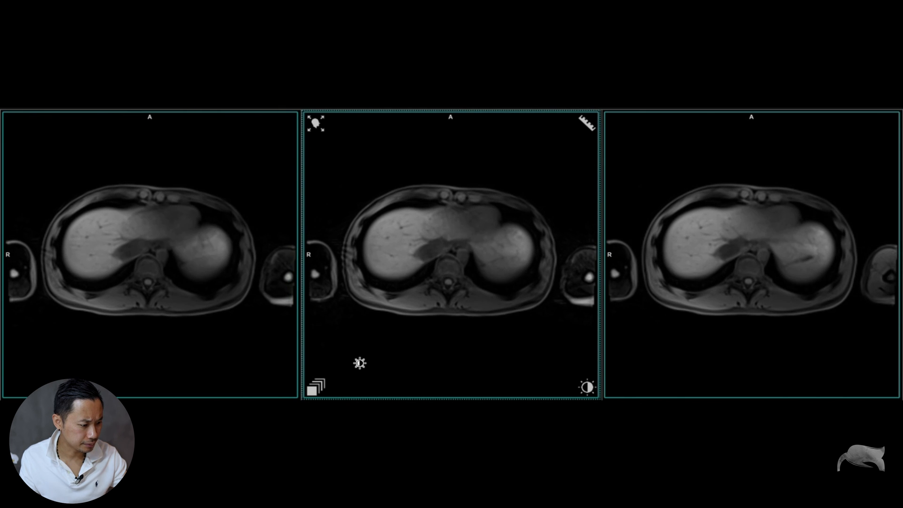
Scroll the linked viewports down to the kidney-level axial slice
scroll(down, 3)
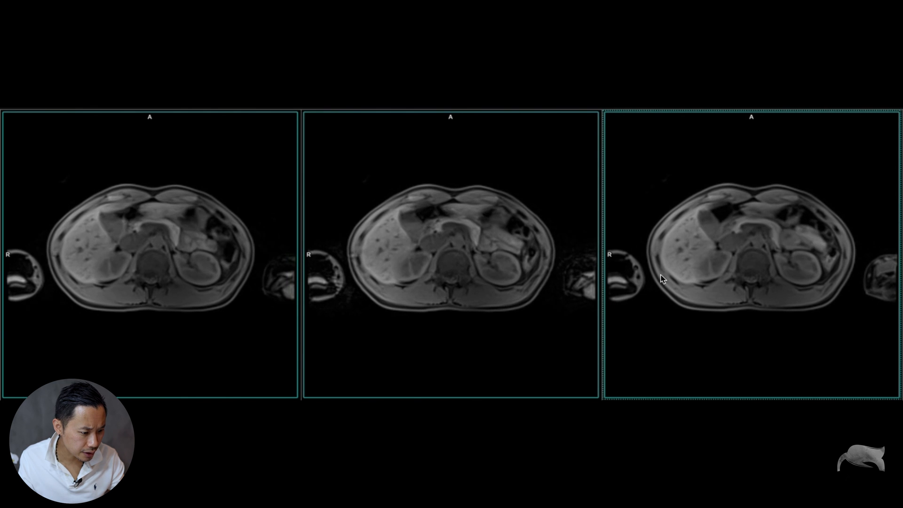
mouse_move(661, 258)
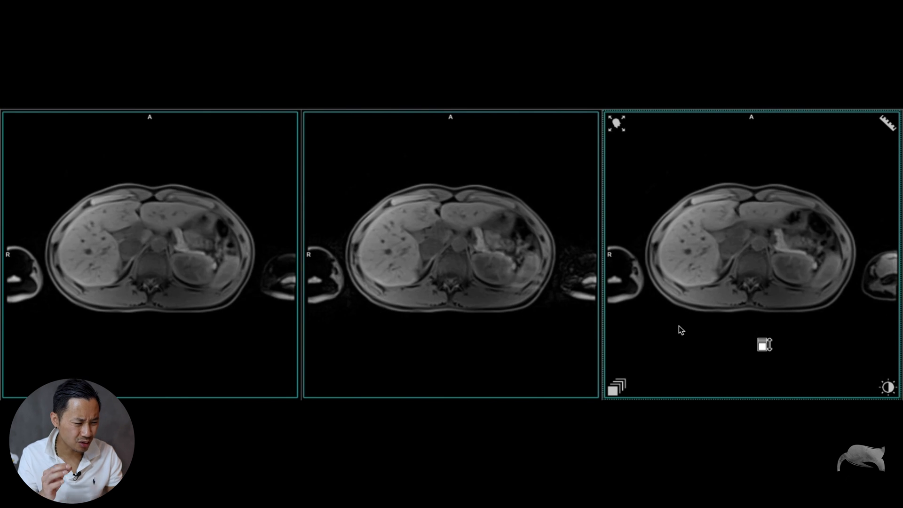
Move the linked viewports to the mid-liver slice and inspect each image's artifacts
scroll(down, 3)
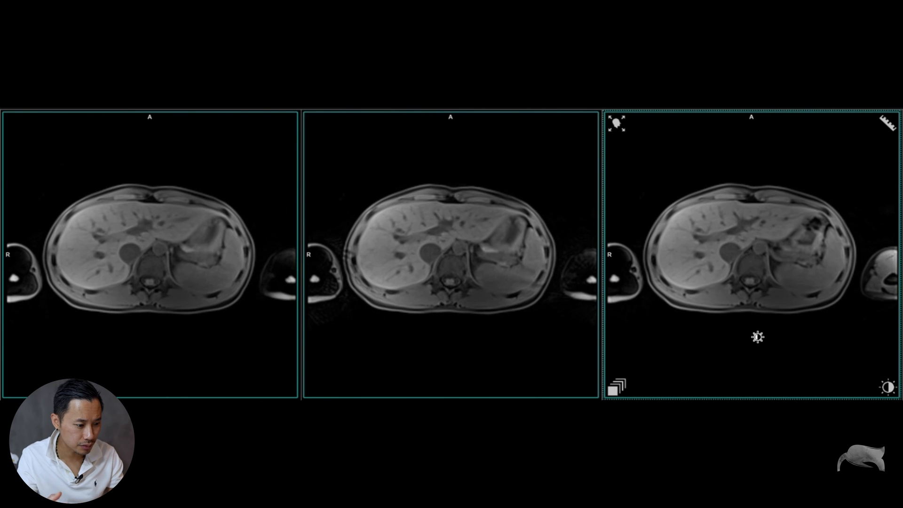
mouse_move(686, 218)
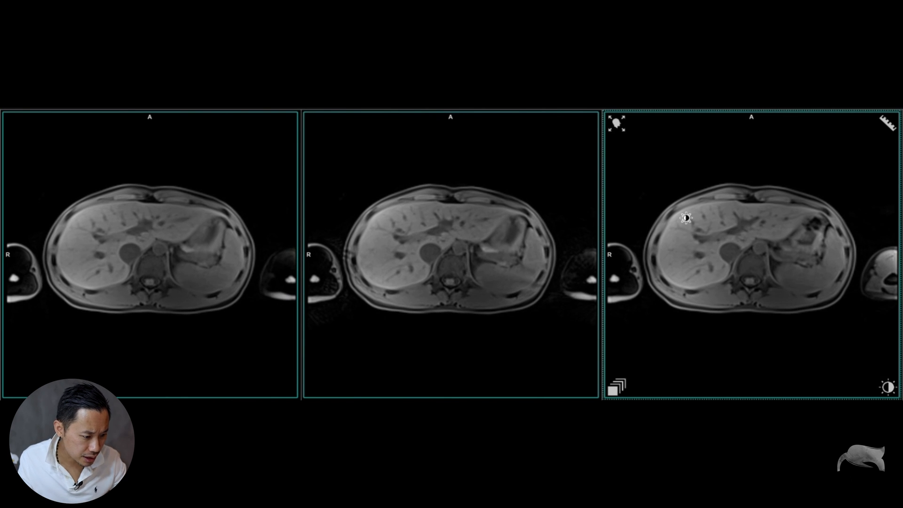
mouse_move(702, 231)
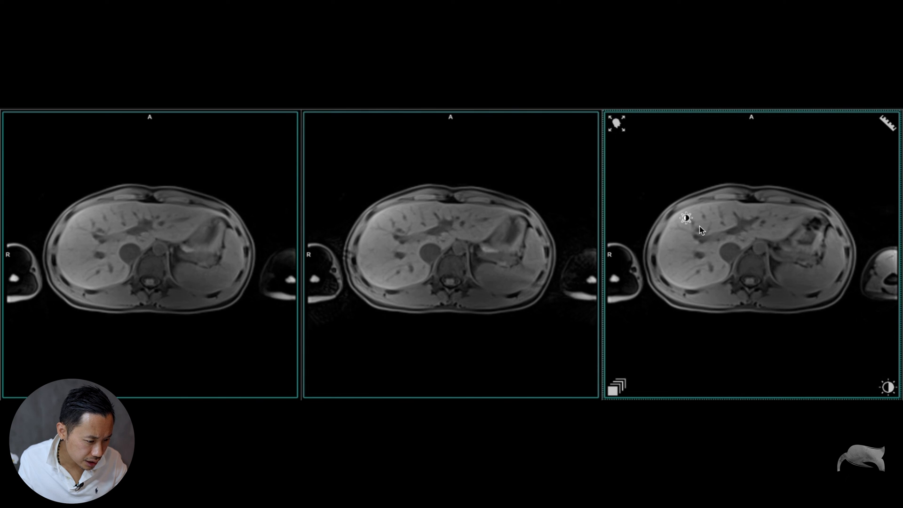
mouse_move(698, 217)
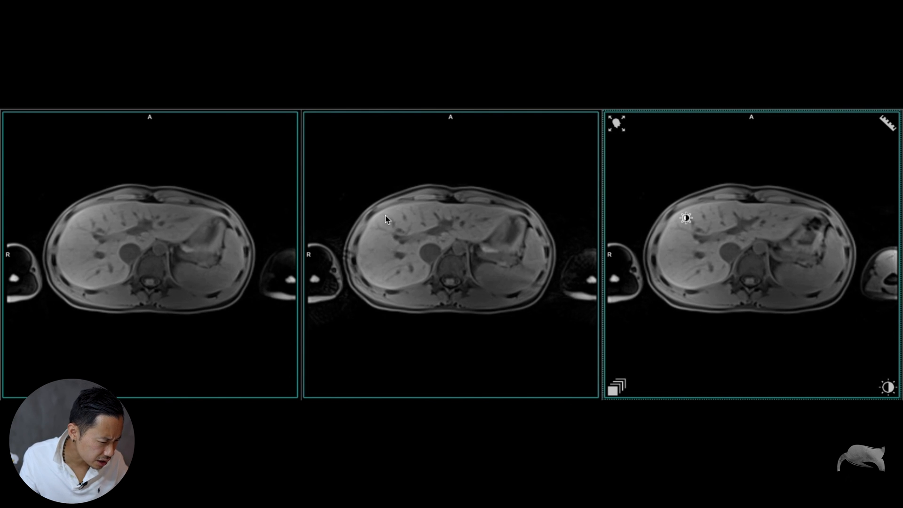
mouse_move(685, 427)
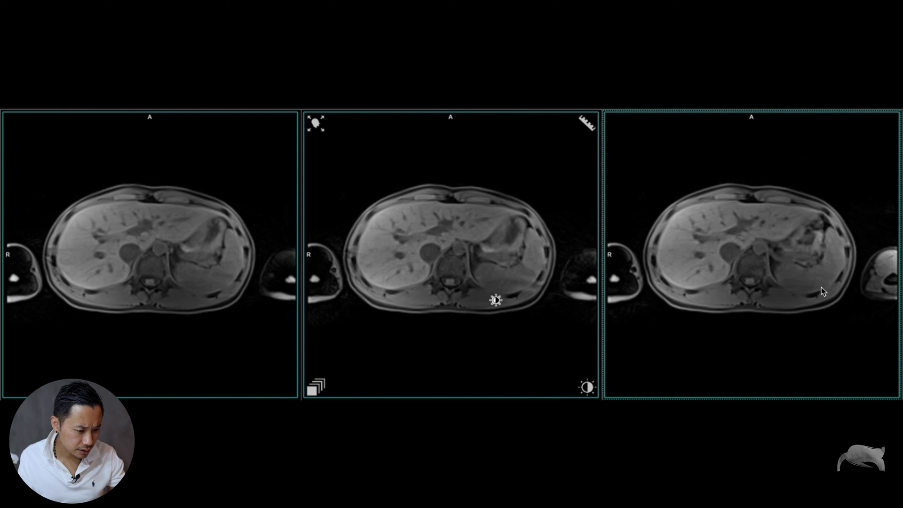
mouse_move(267, 318)
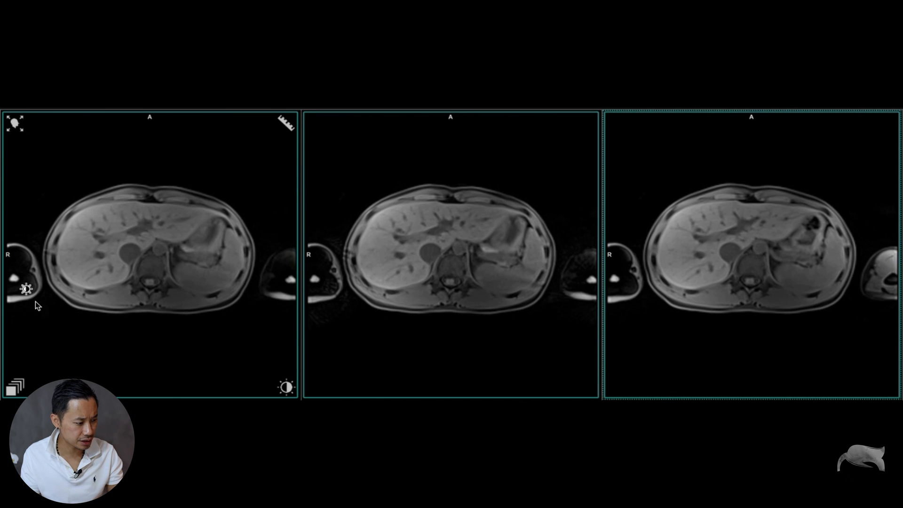
mouse_move(299, 288)
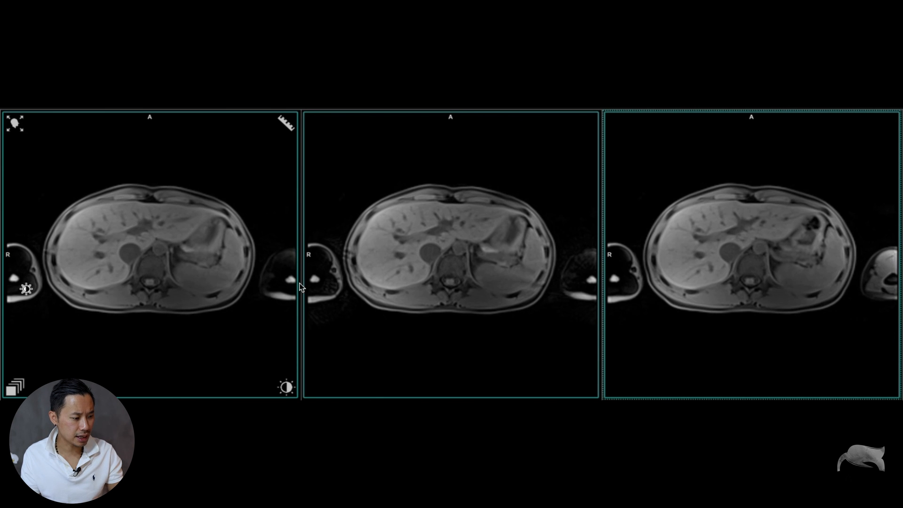